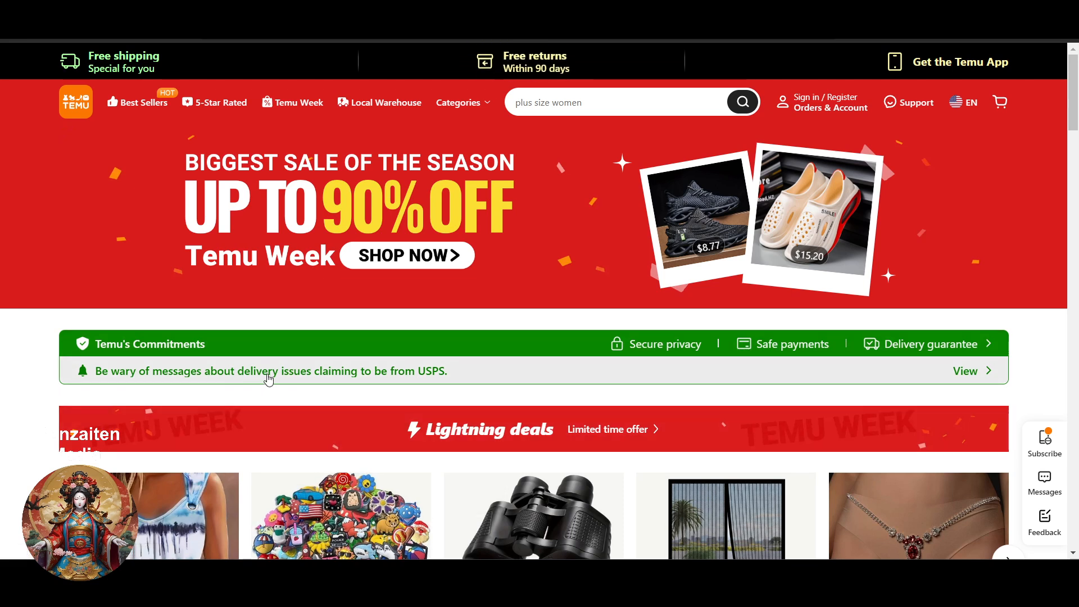
mouse_move(470, 438)
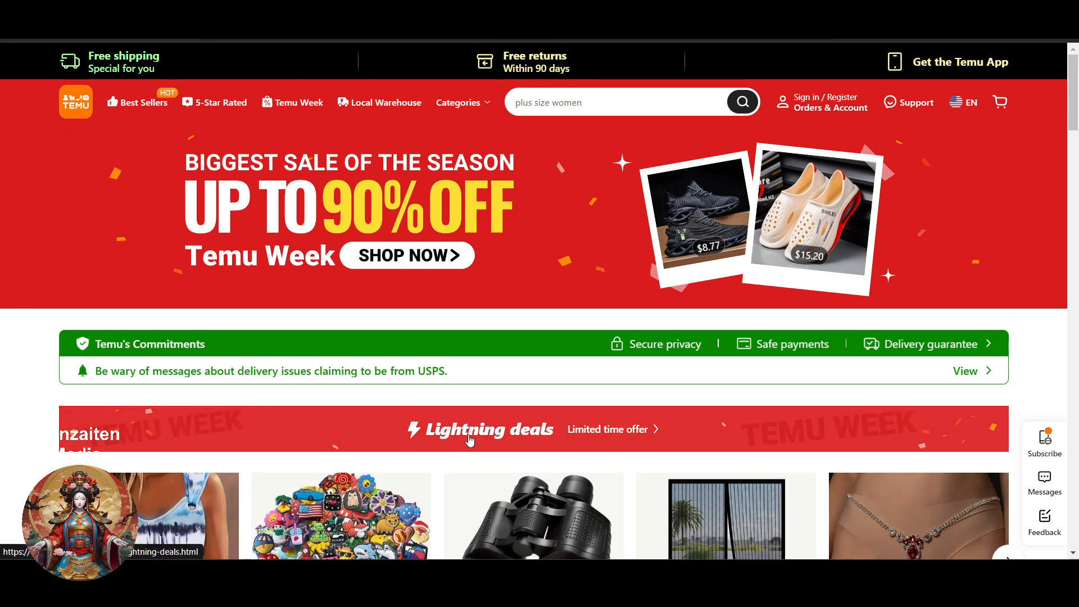
Step: Sign in to the Temu account and browse the Lightning deals with the clogs in the cart
scroll("down", 3)
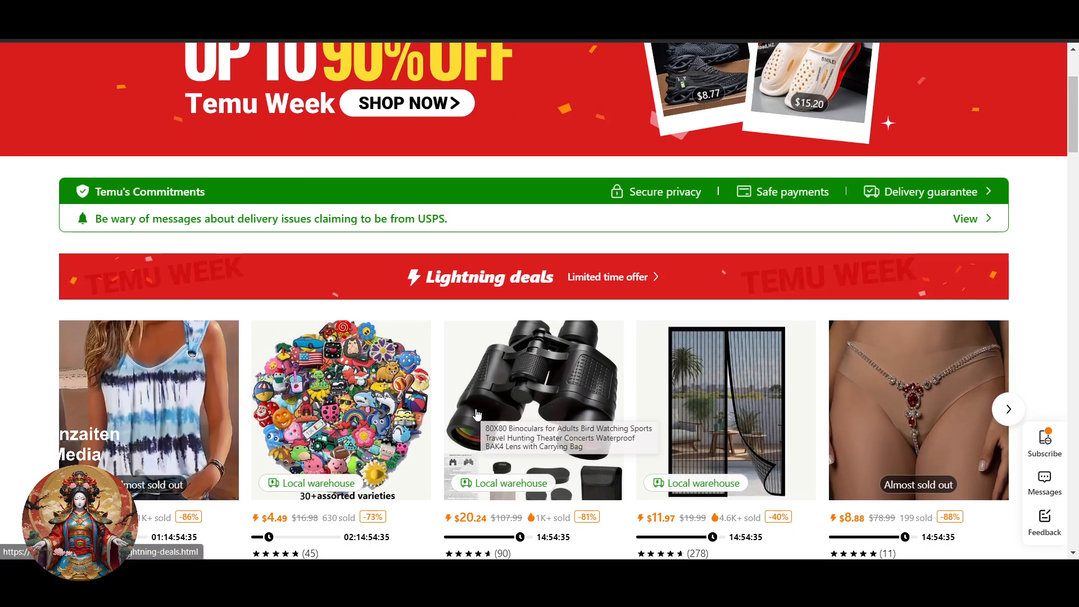
scroll("up", 3)
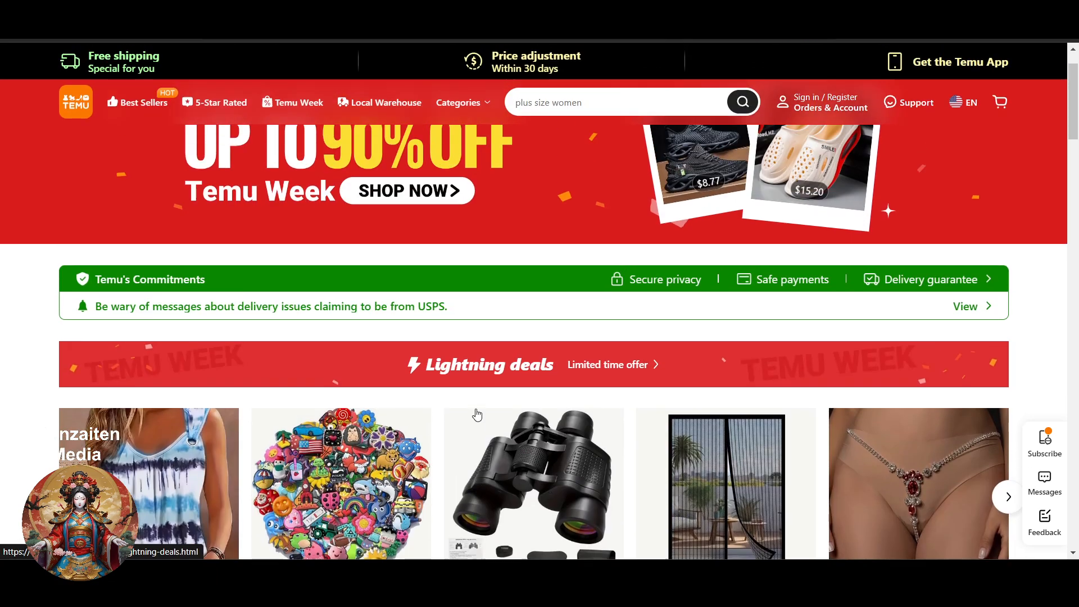
scroll("up", 3)
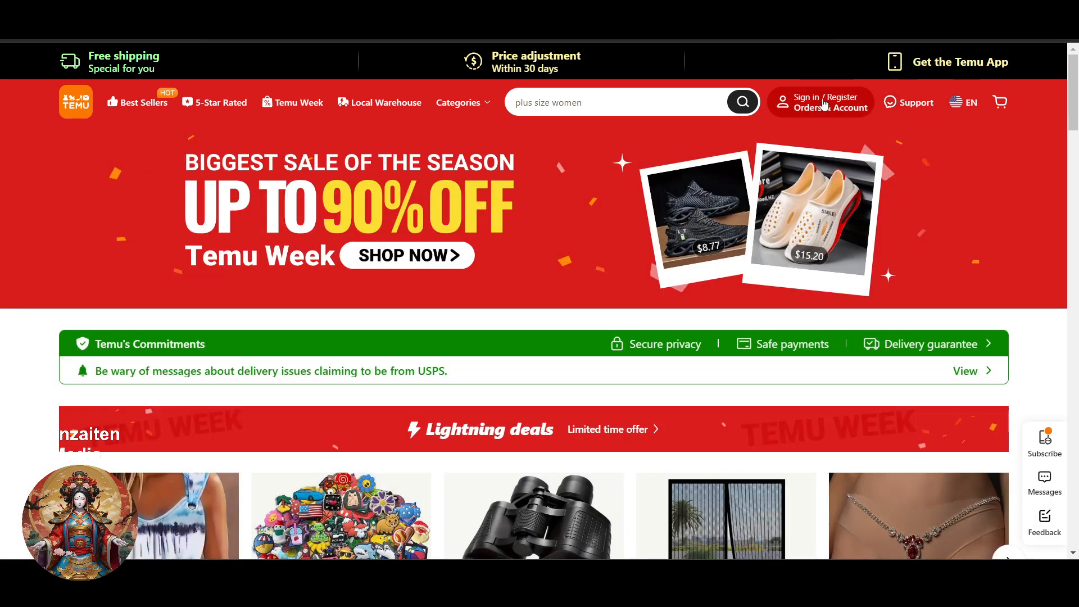
left_click(820, 101)
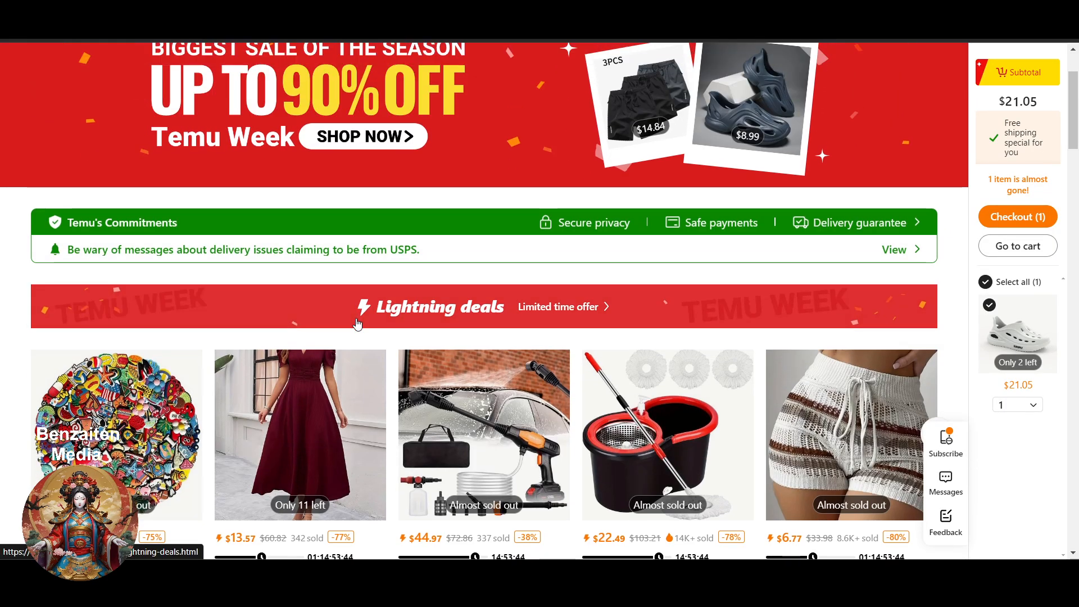
scroll("down", 3)
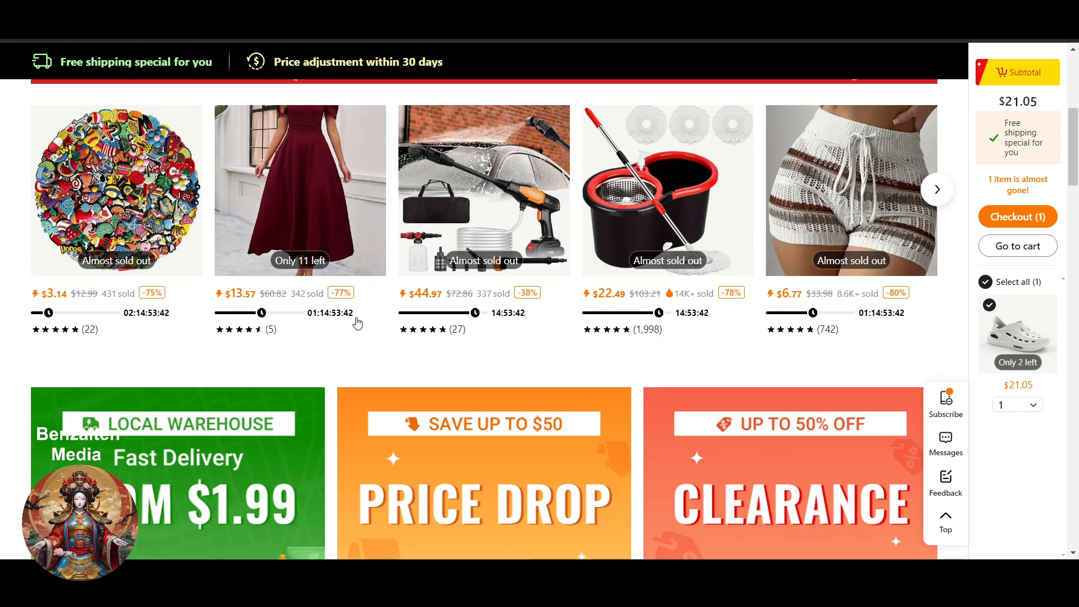
scroll("down", 3)
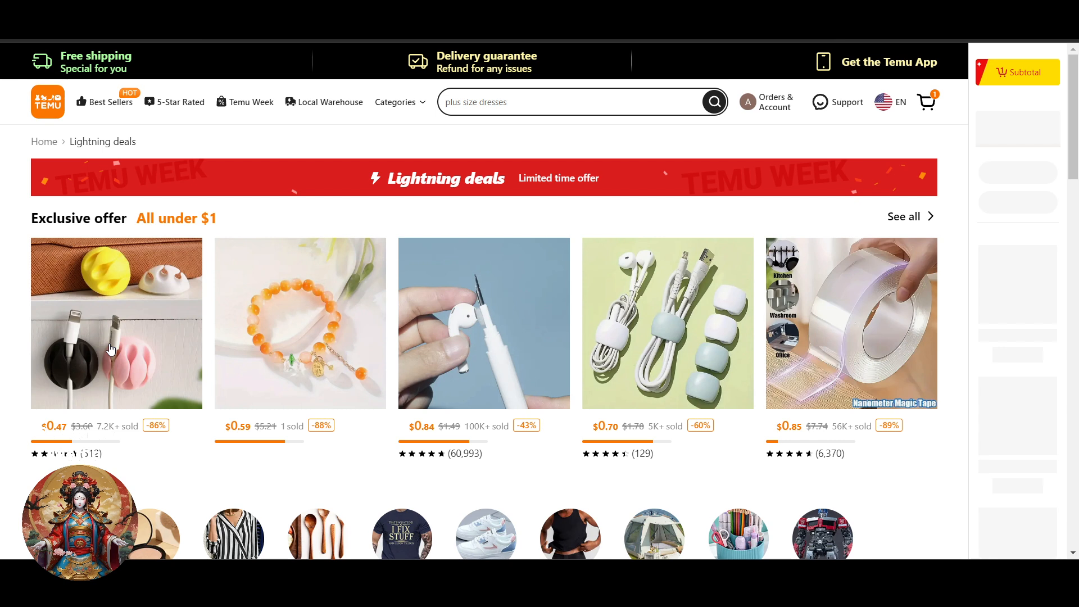
mouse_move(958, 217)
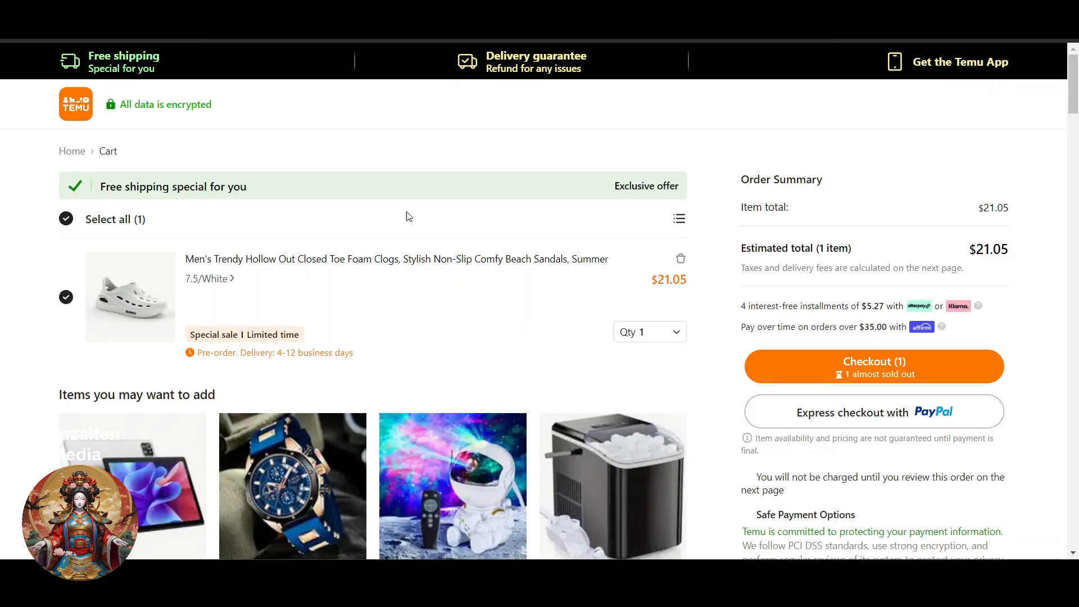
Step: Start checkout from the cart holding the white foam clogs, size 7.5, at $21.05
scroll("down", 3)
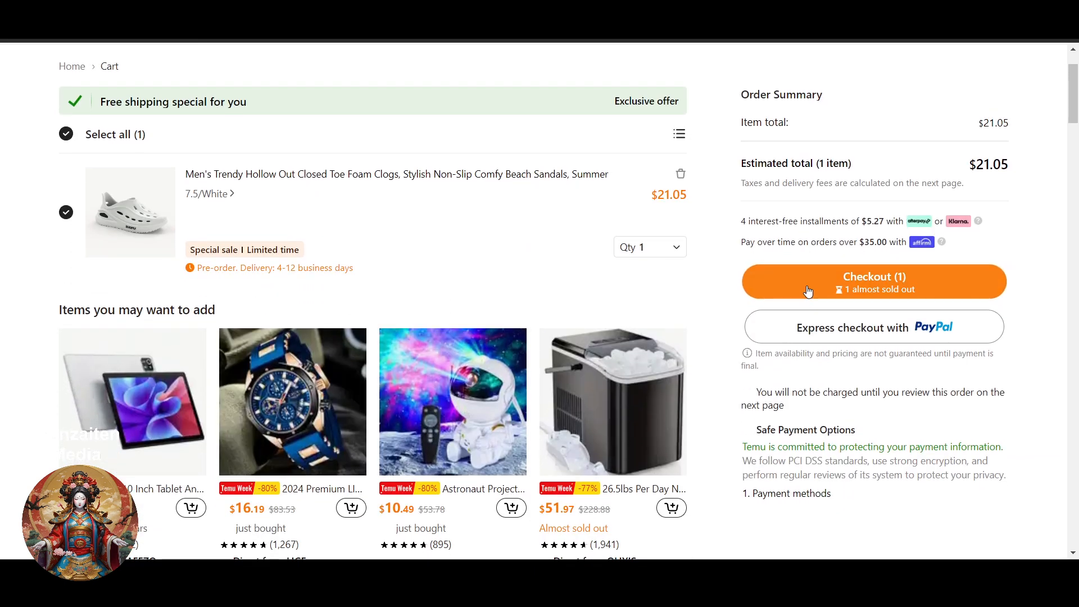
left_click(873, 281)
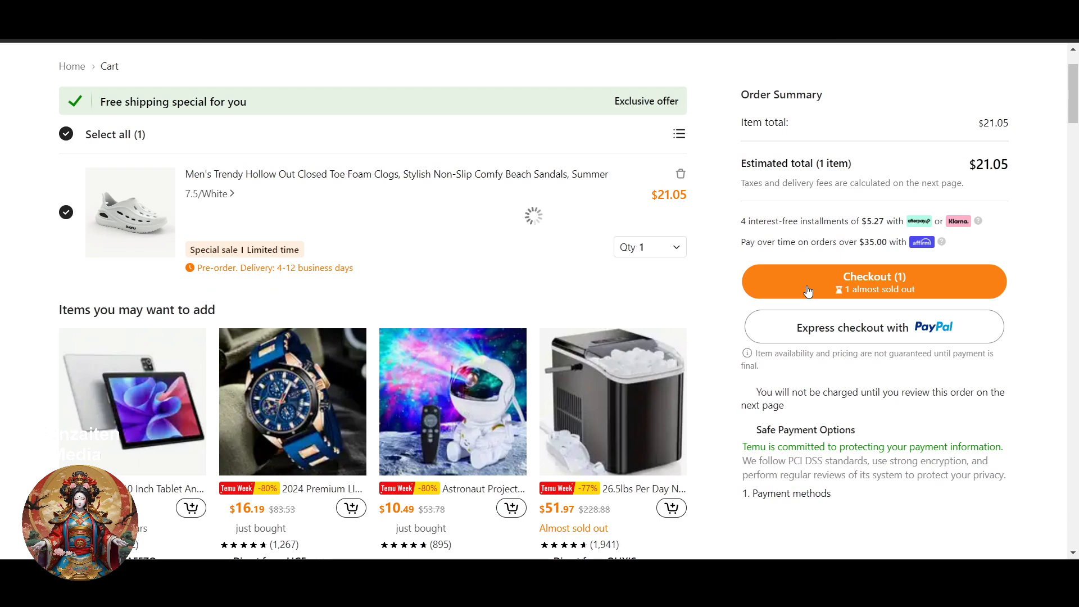
scroll("down", 3)
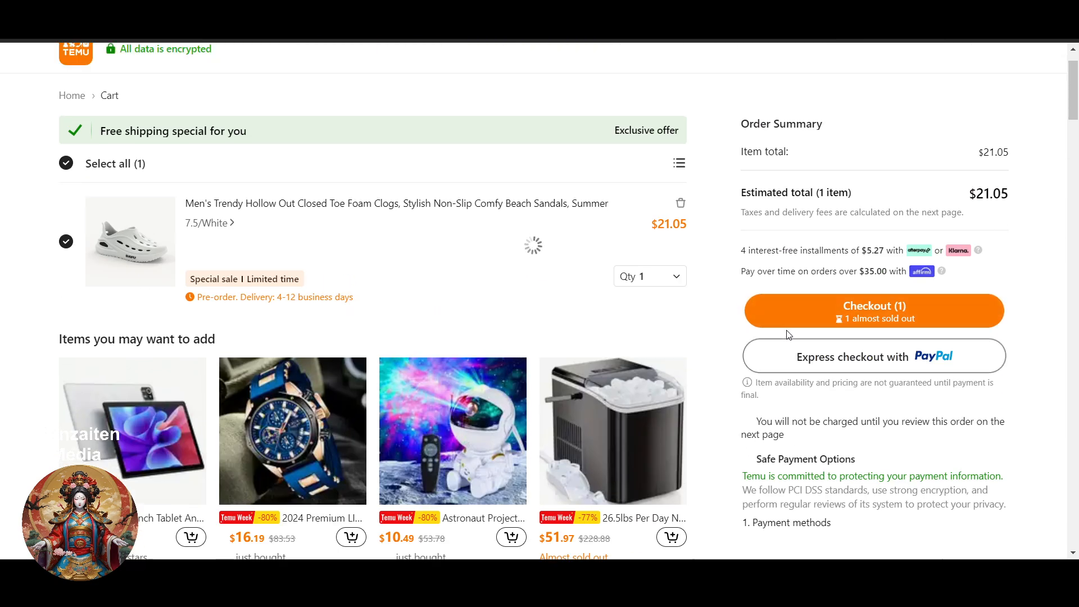
Step: Reach the checkout page and review shipping address, payment methods and the $22.71 total
left_click(873, 311)
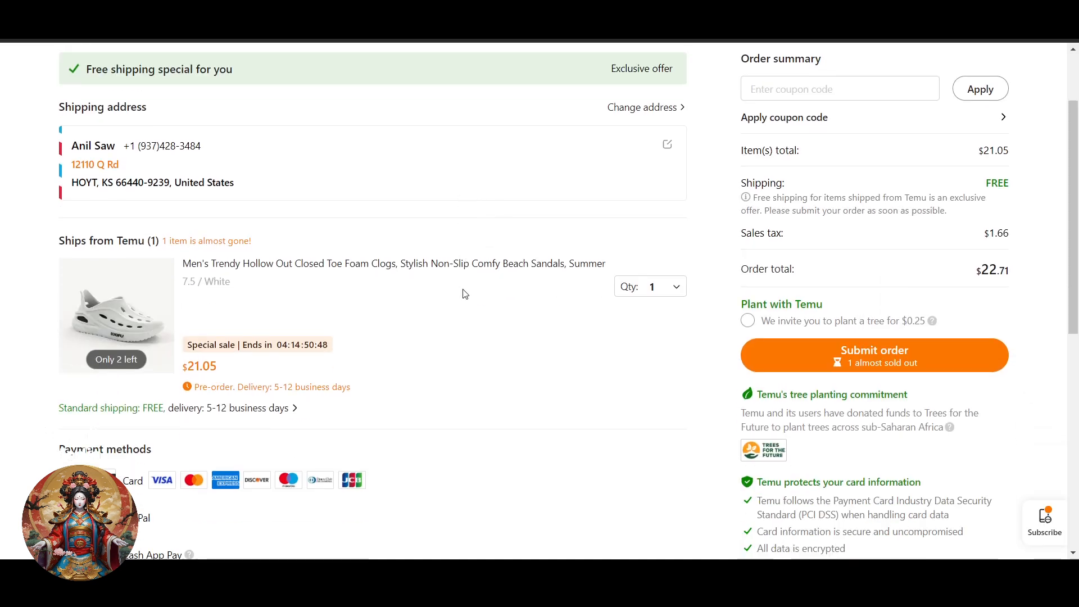
scroll("down", 3)
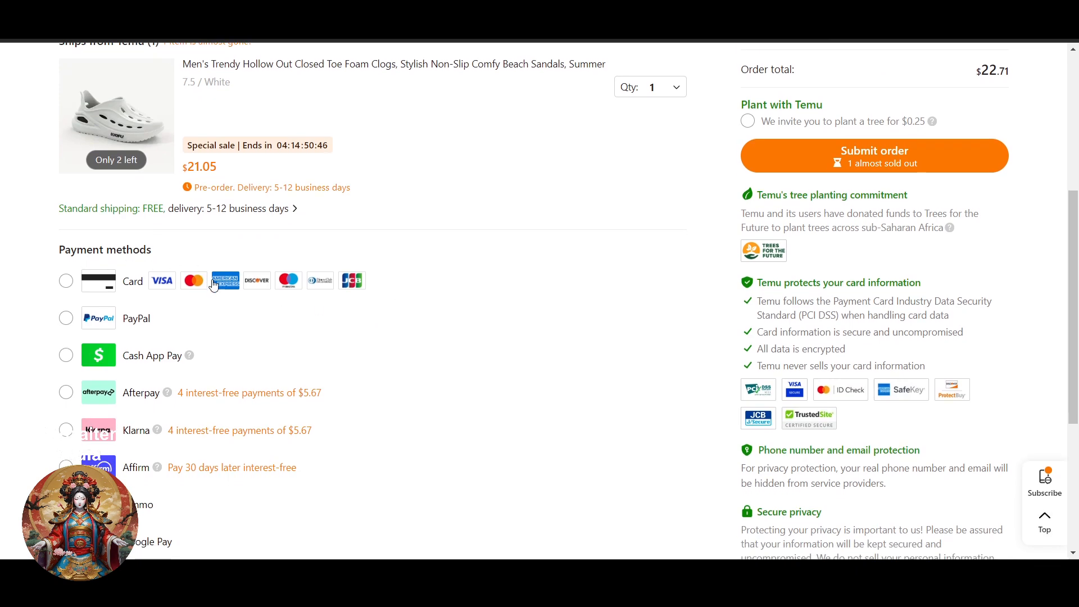
scroll("up", 3)
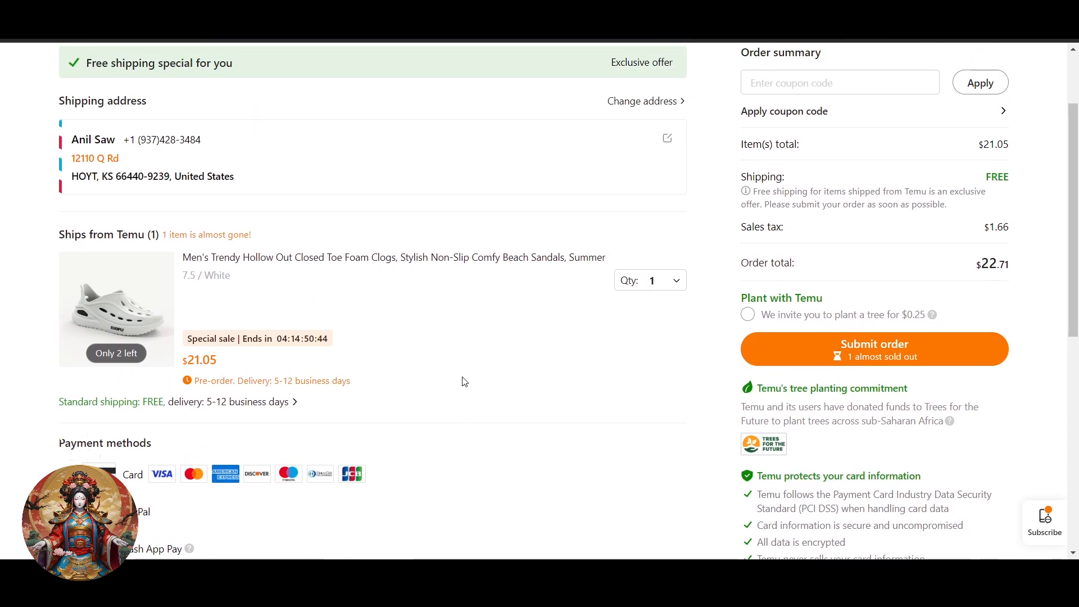
scroll("up", 3)
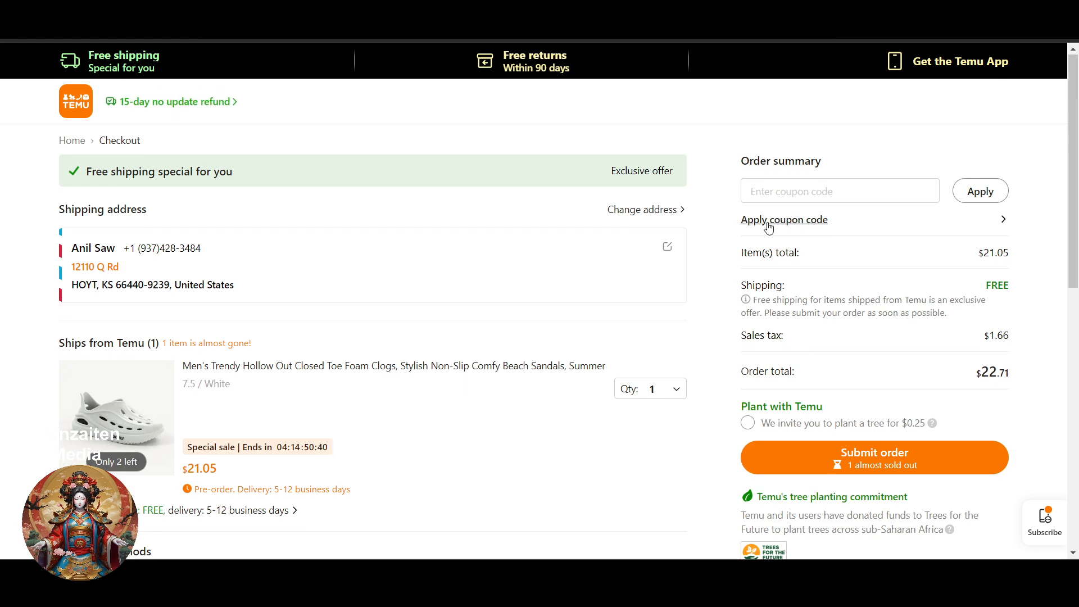
left_click(783, 219)
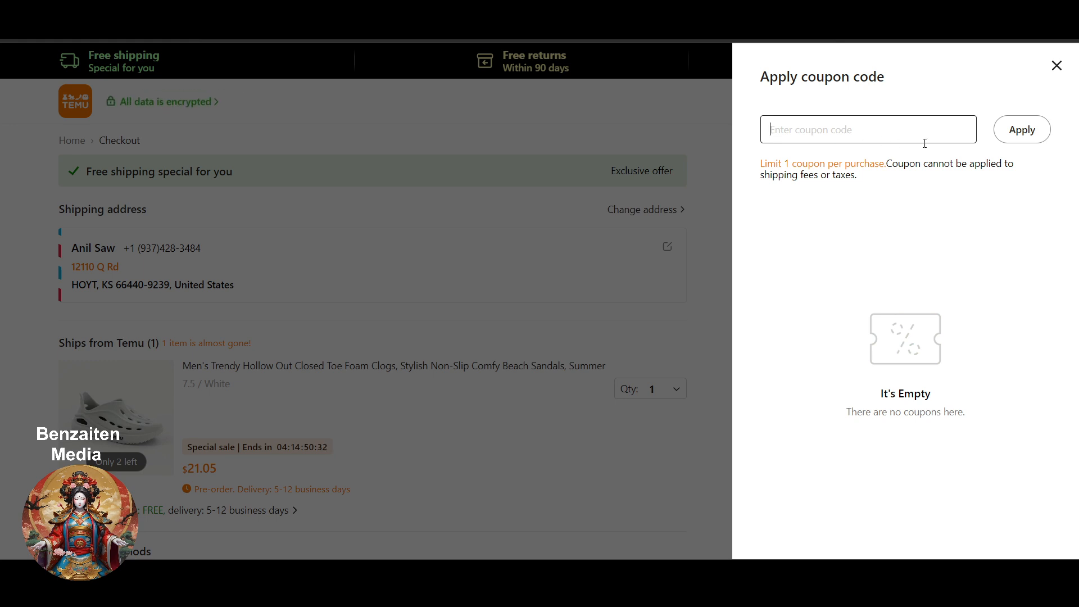
left_click(1056, 65)
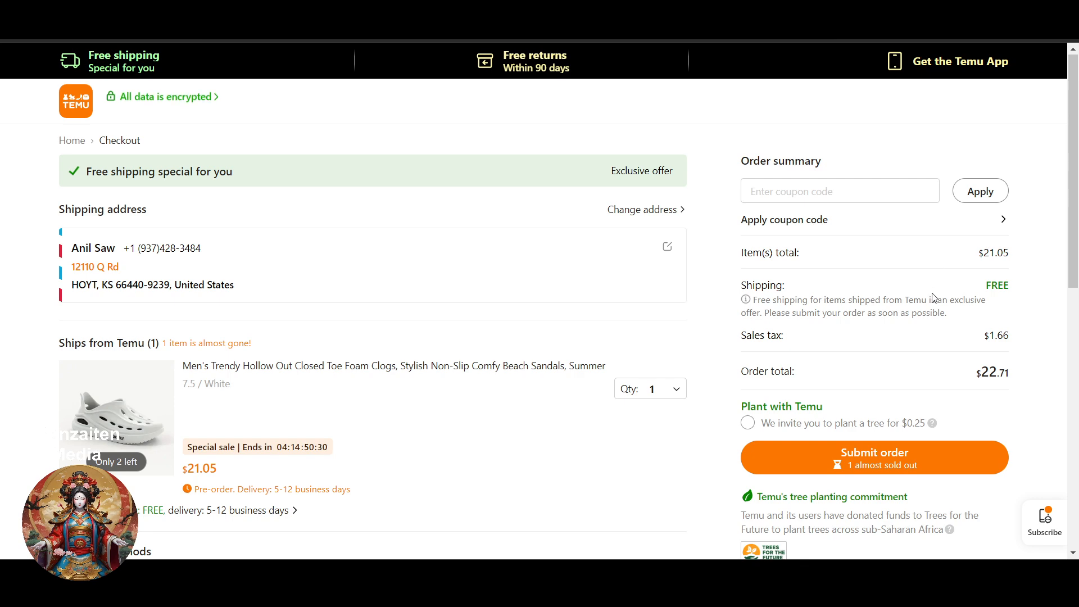
scroll("down", 3)
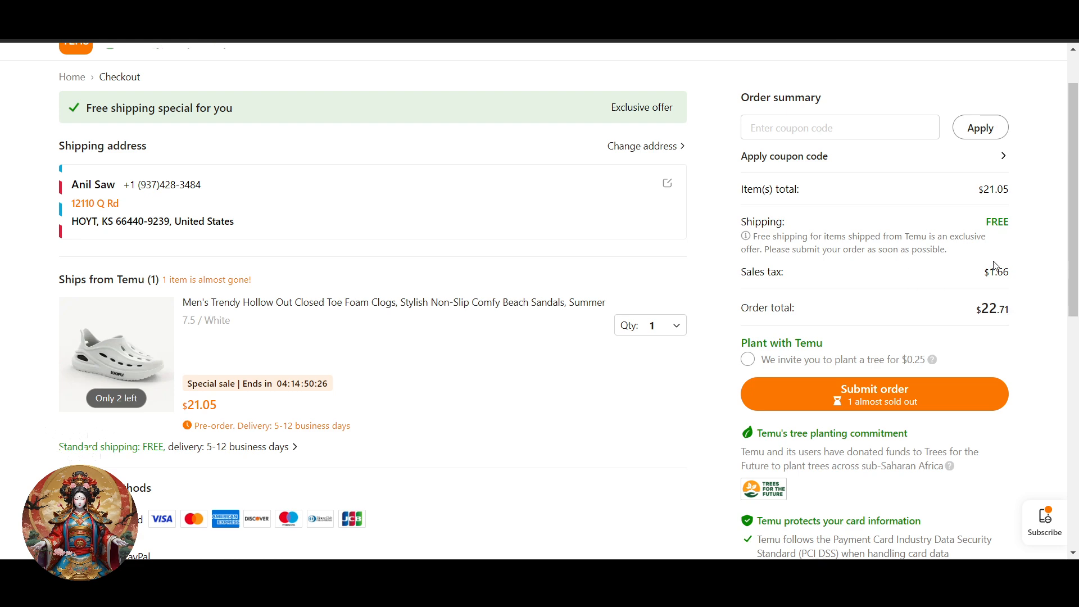
scroll("down", 3)
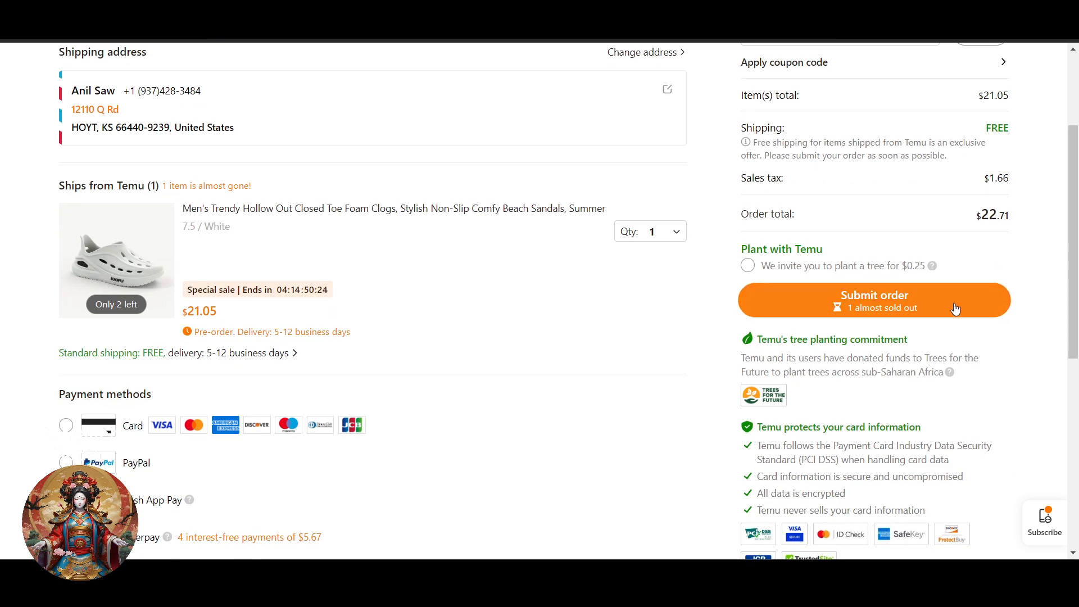
scroll("down", 3)
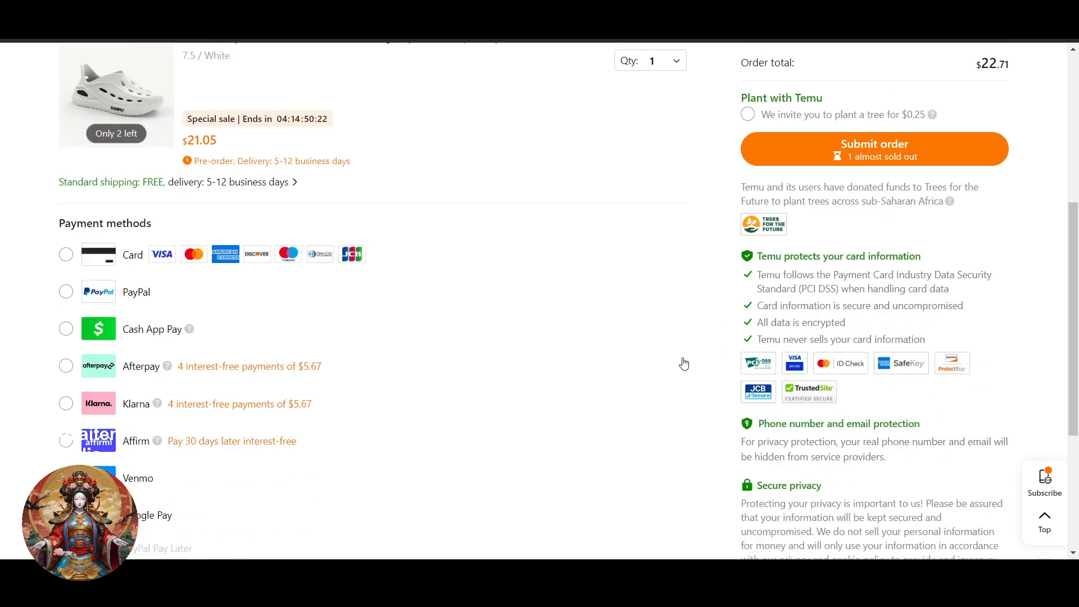
scroll("up", 3)
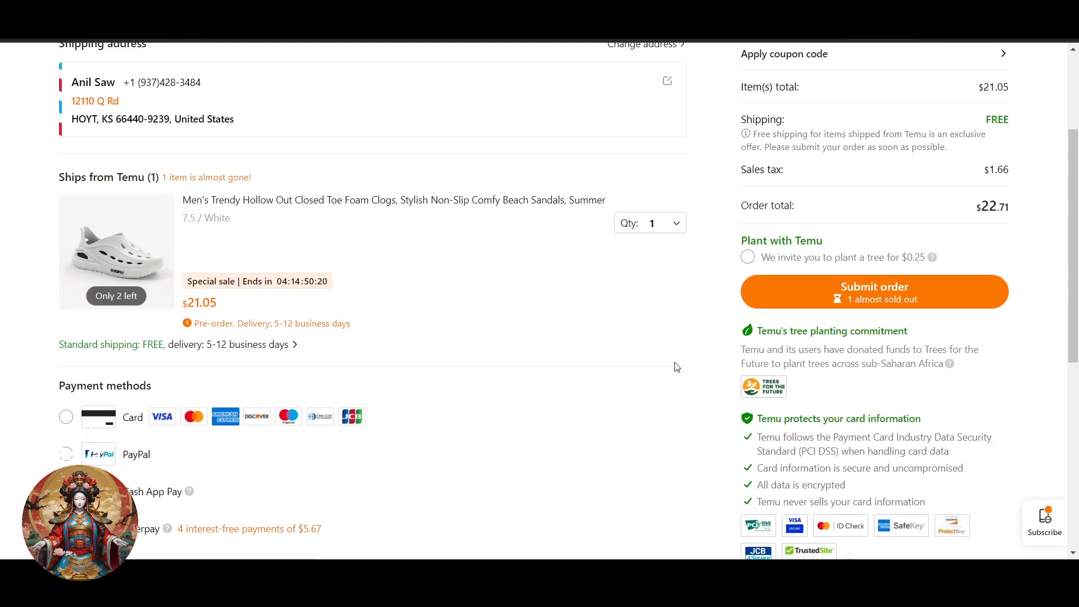
scroll("up", 3)
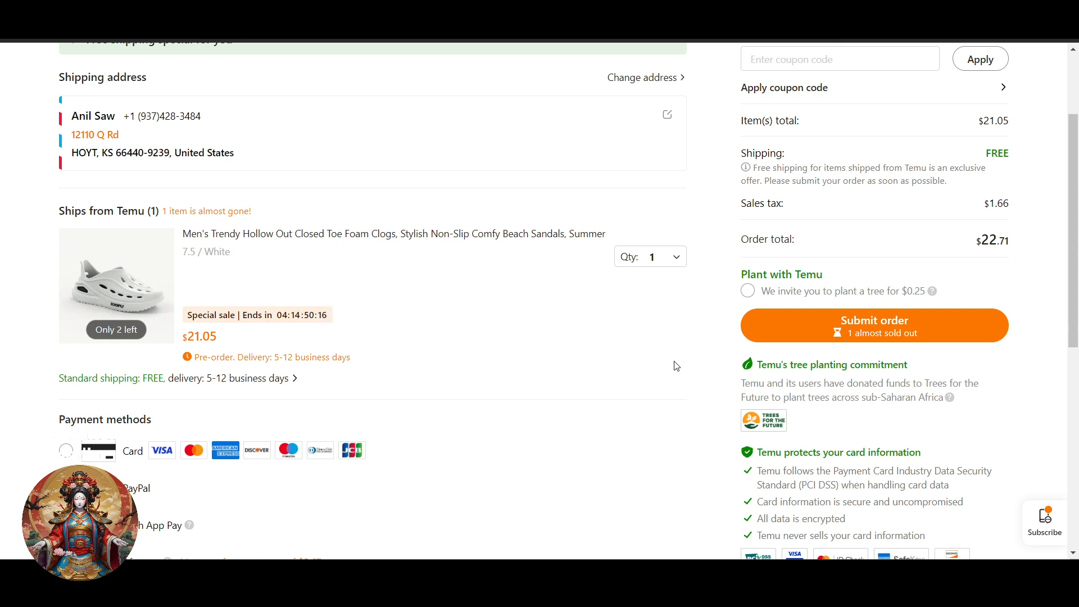
scroll("down", 3)
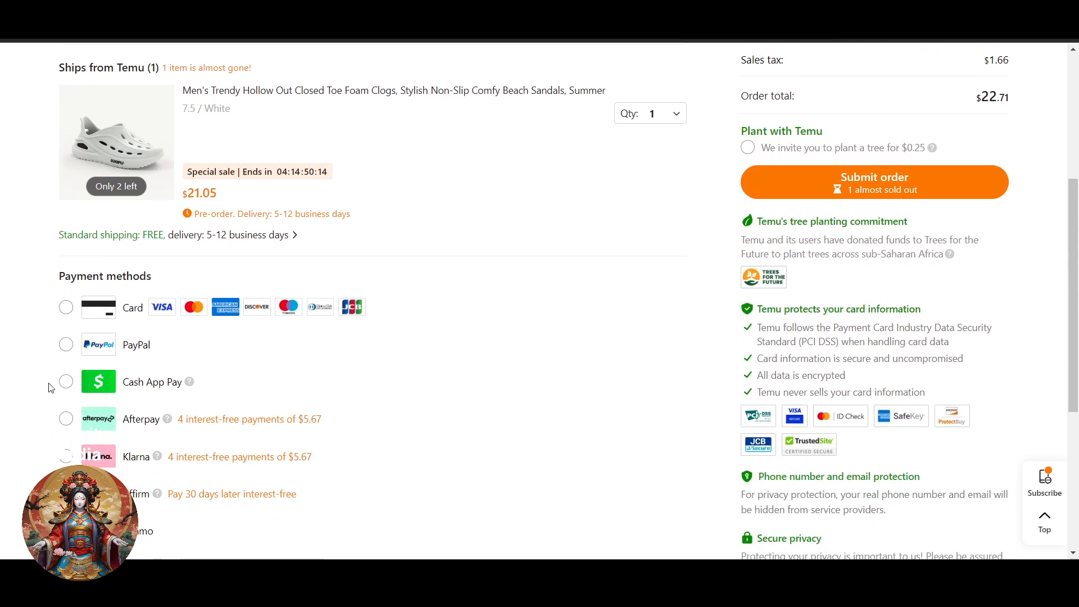
scroll("up", 3)
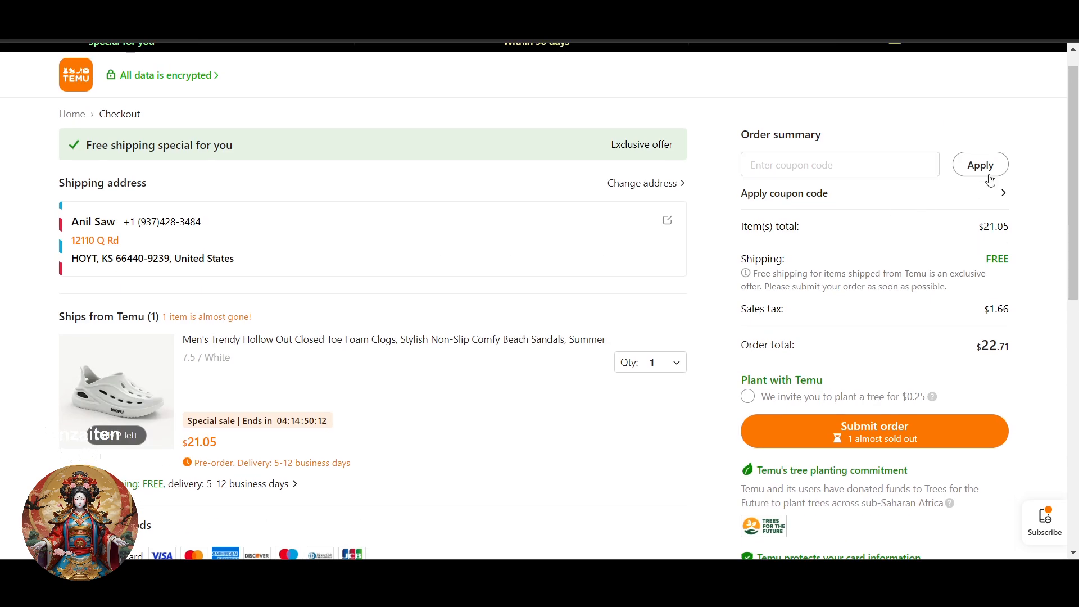
Step: Scroll to the Payment methods section where PayPal is selected
scroll("down", 3)
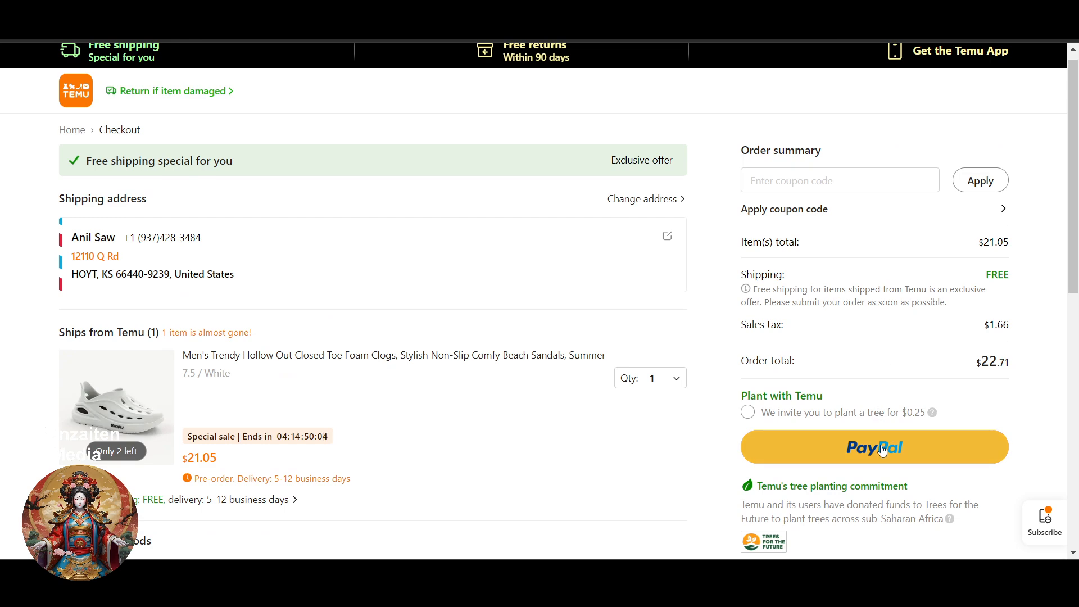
mouse_move(631, 455)
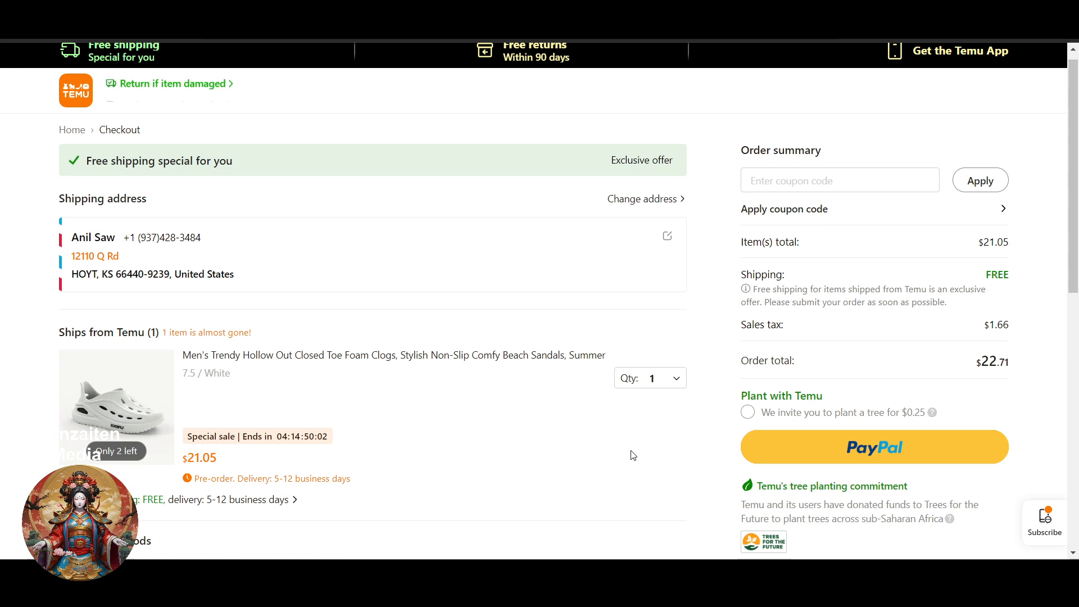